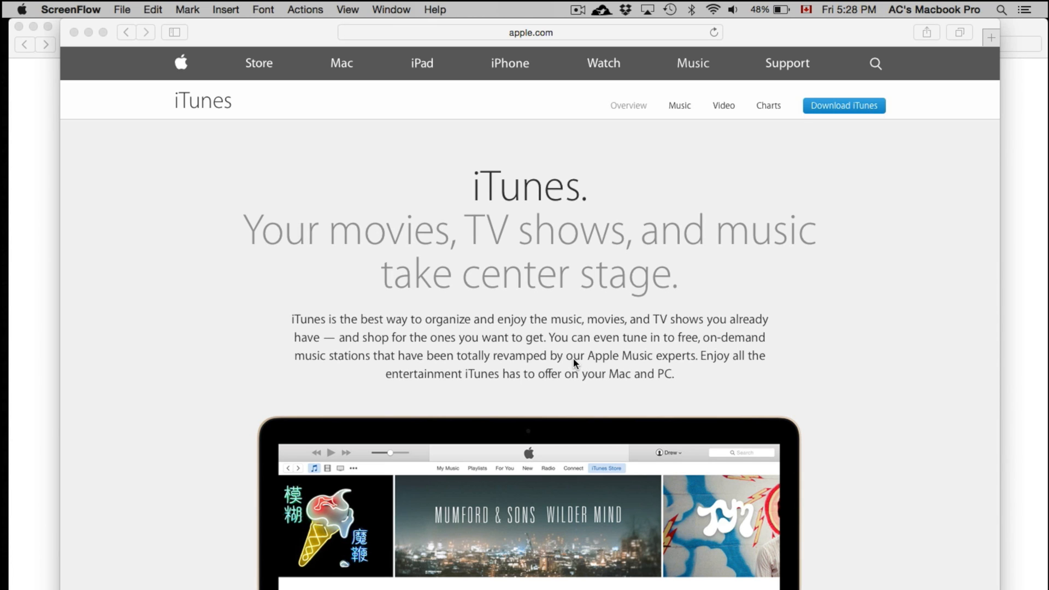
mouse_move(12, 25)
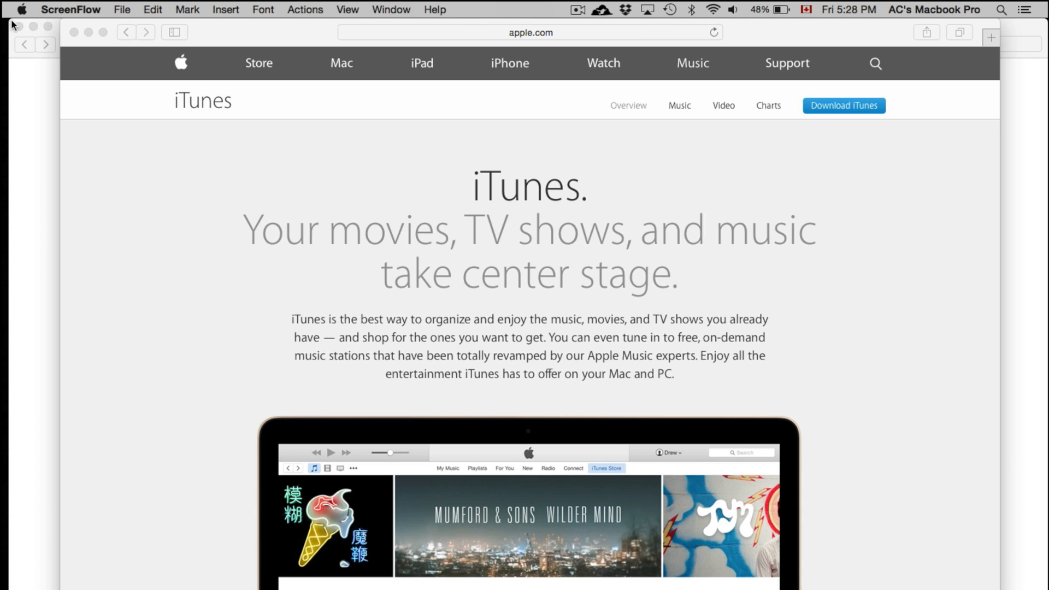
mouse_move(25, 11)
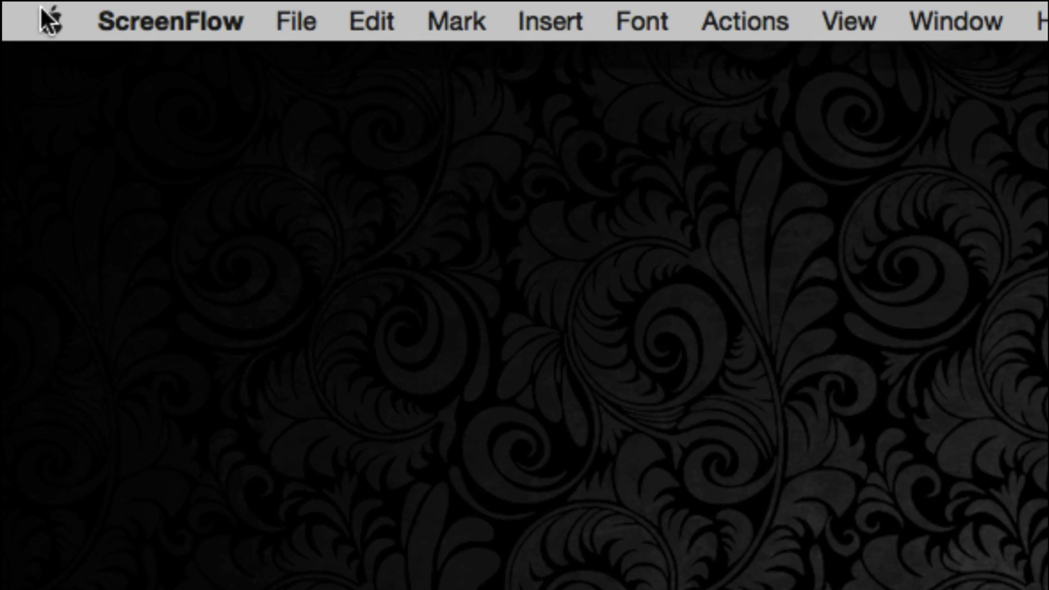
- Launch the App Store from the Apple menu's 'App Store… 1 update' entry
left_click(170, 21)
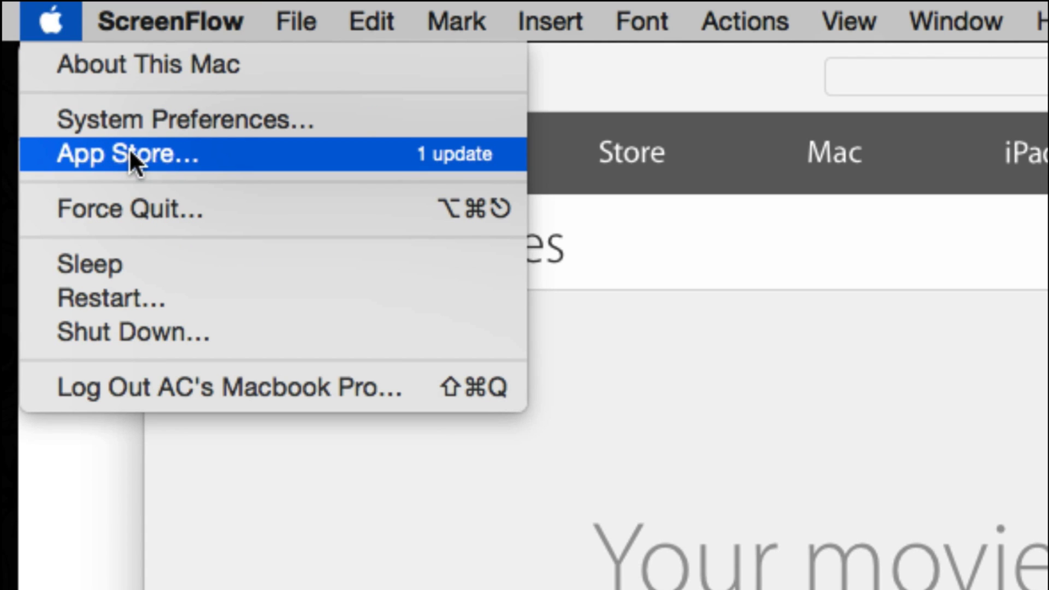
left_click(129, 154)
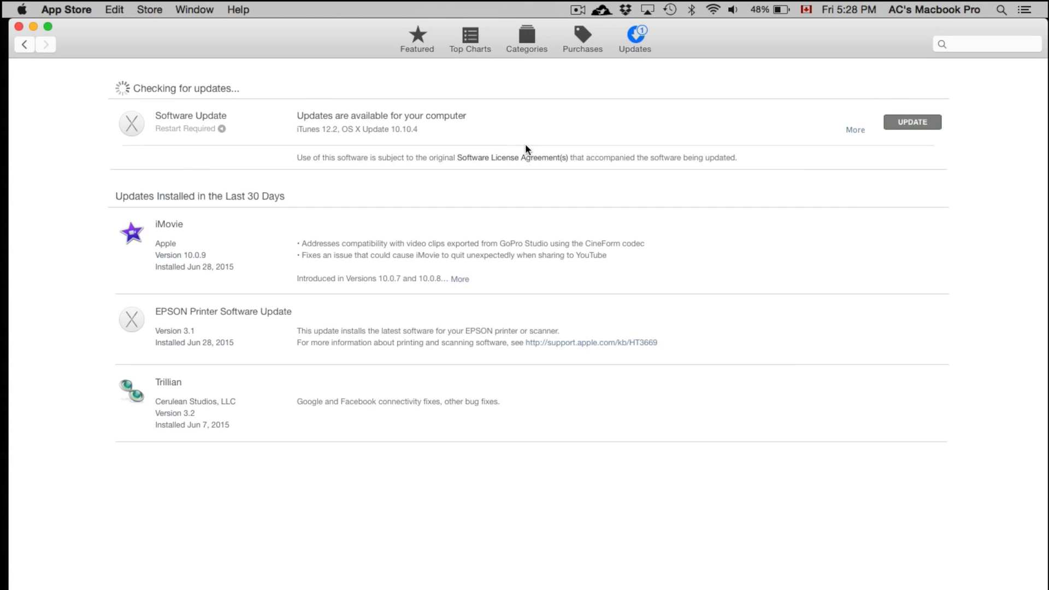
mouse_move(520, 177)
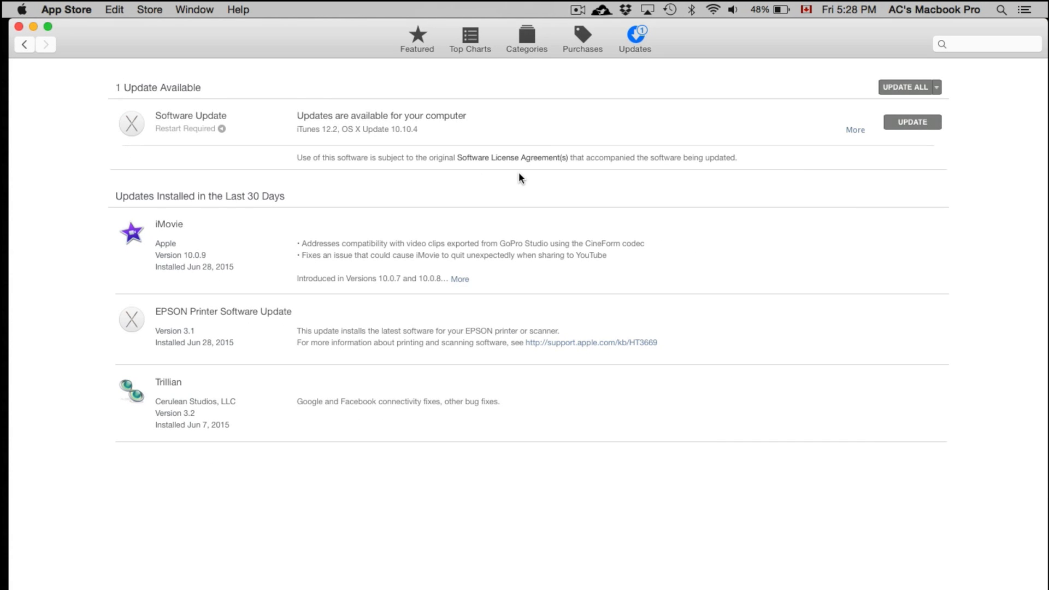
mouse_move(543, 111)
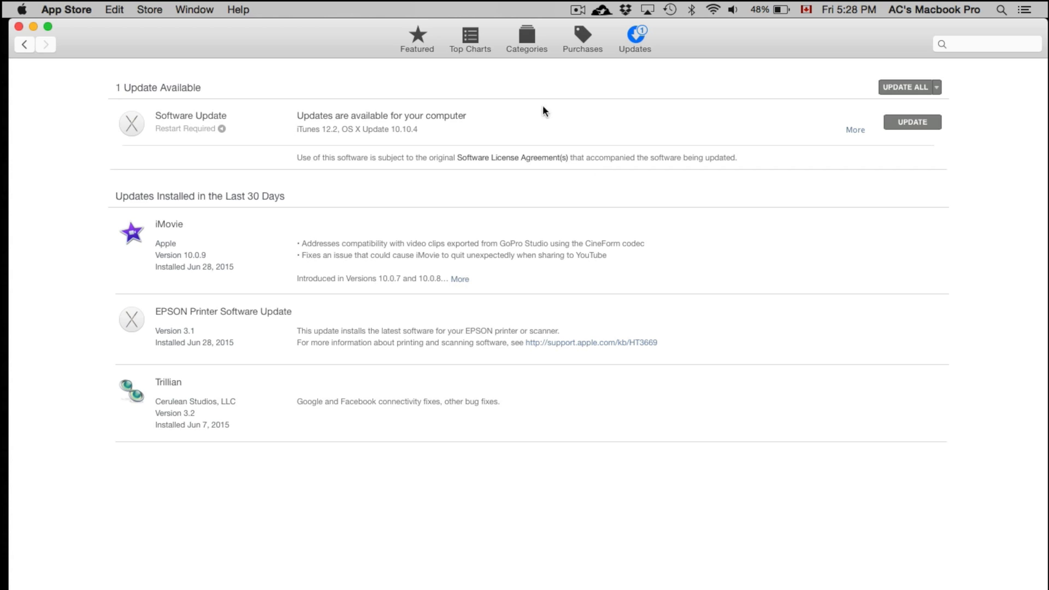
mouse_move(532, 130)
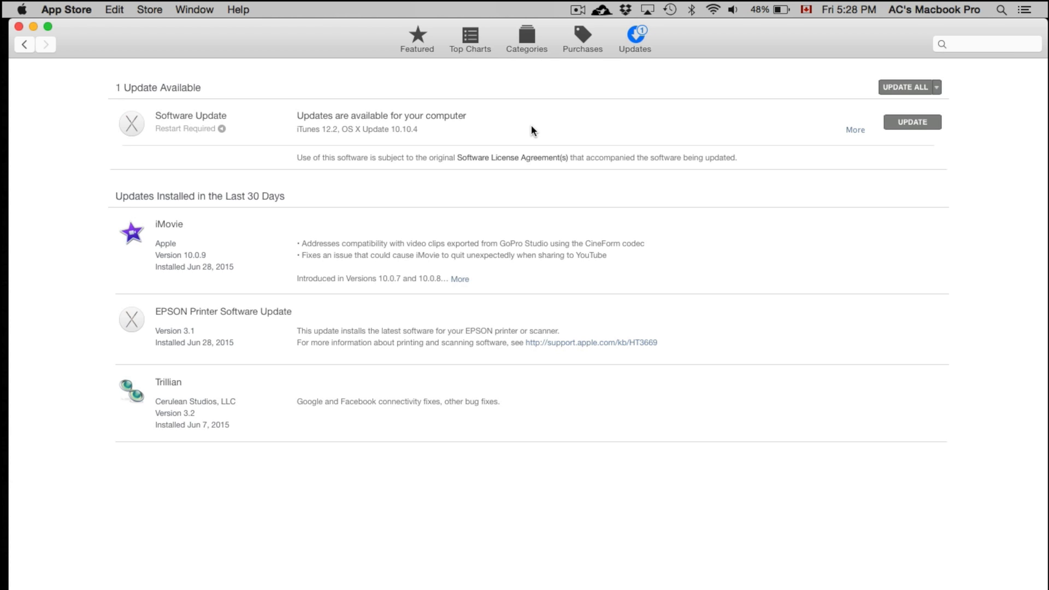
mouse_move(336, 40)
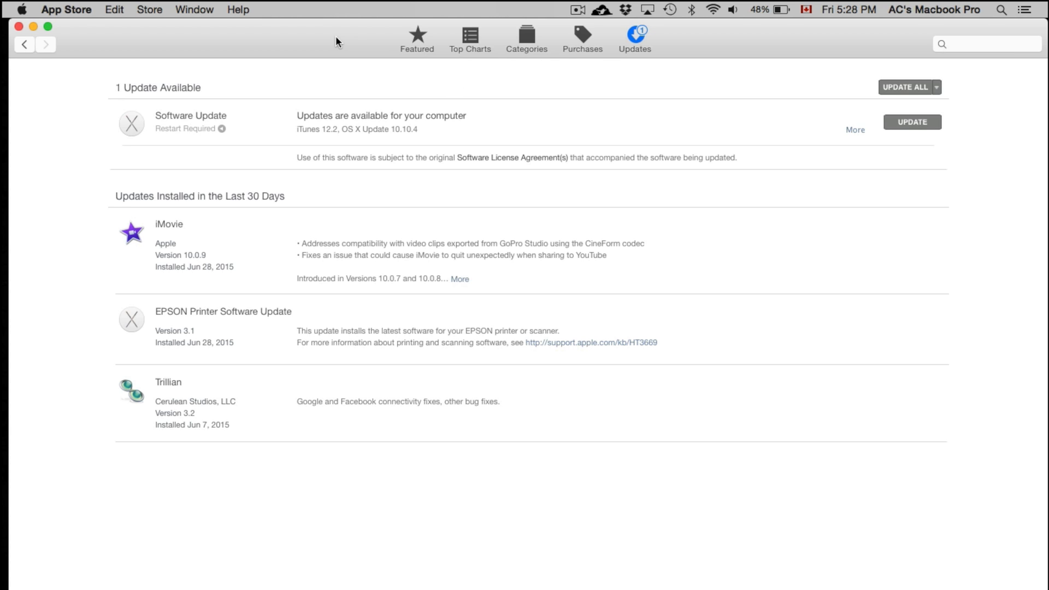
mouse_move(645, 44)
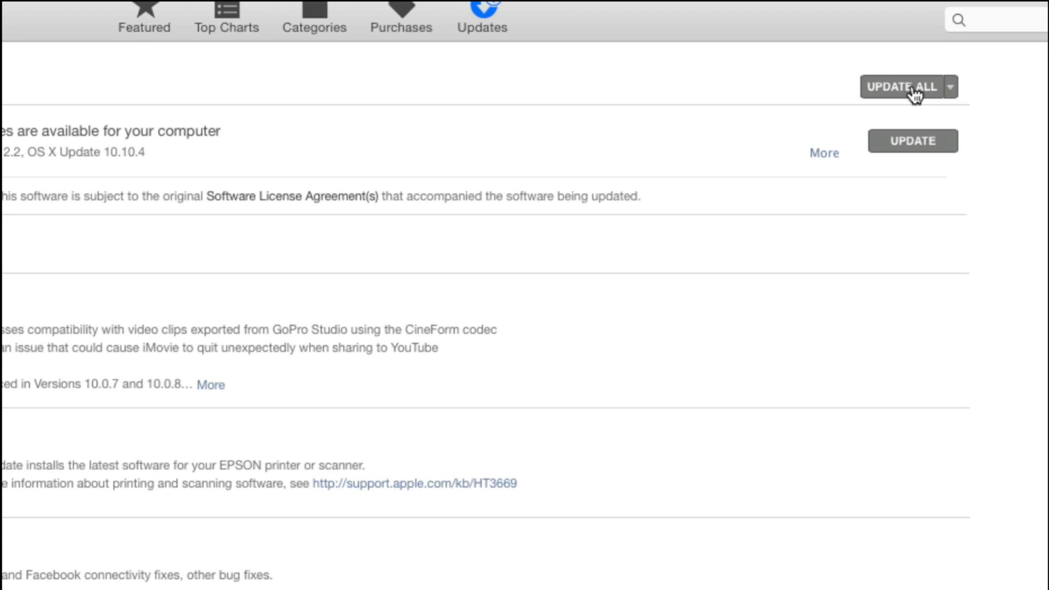
- Start Update All, bringing up the Download & Restart / Not Now prompt
left_click(904, 87)
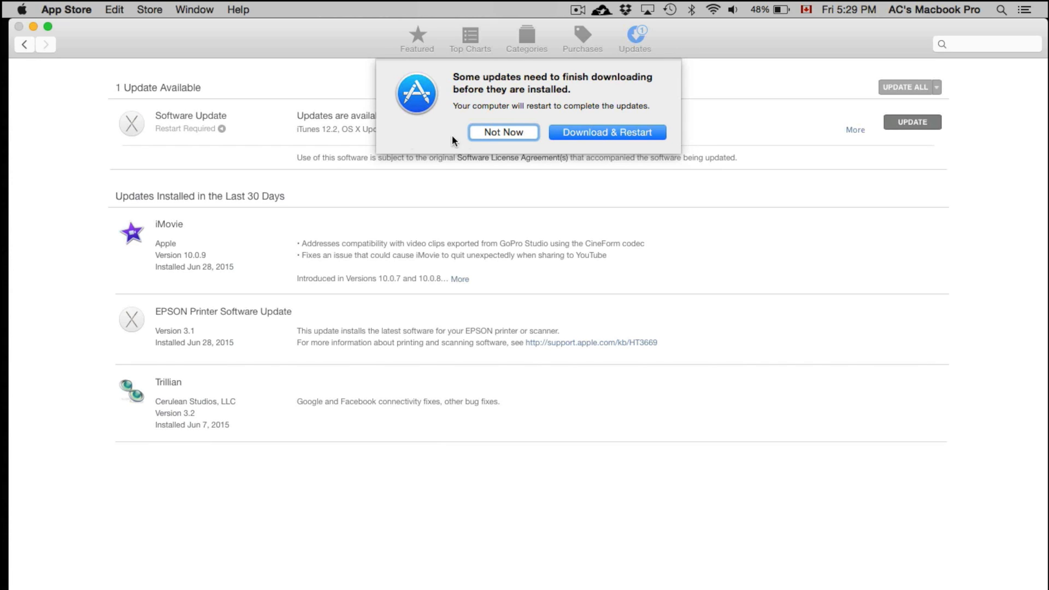
mouse_move(326, 173)
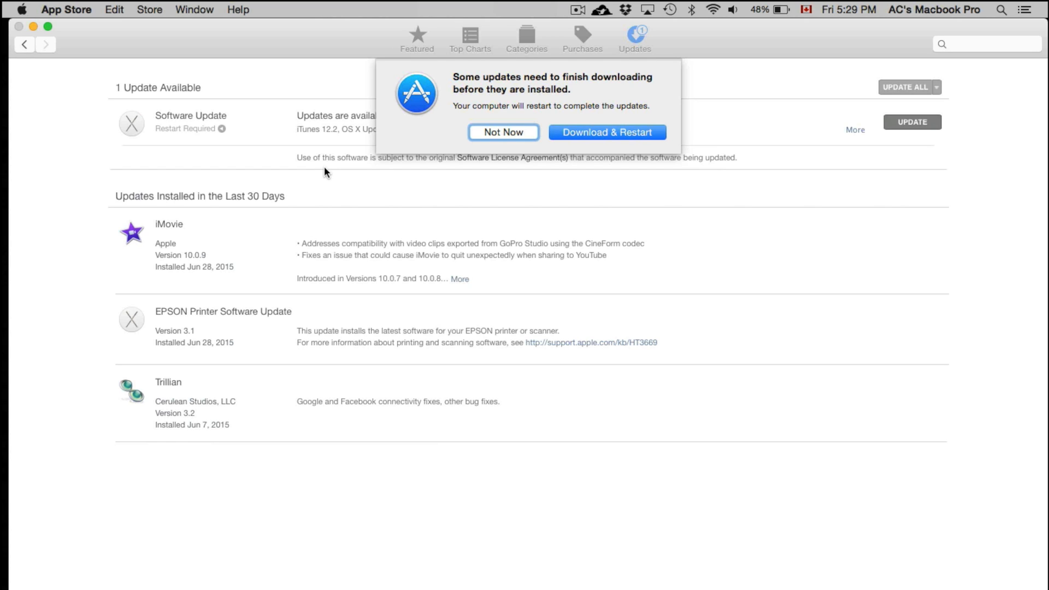
mouse_move(455, 209)
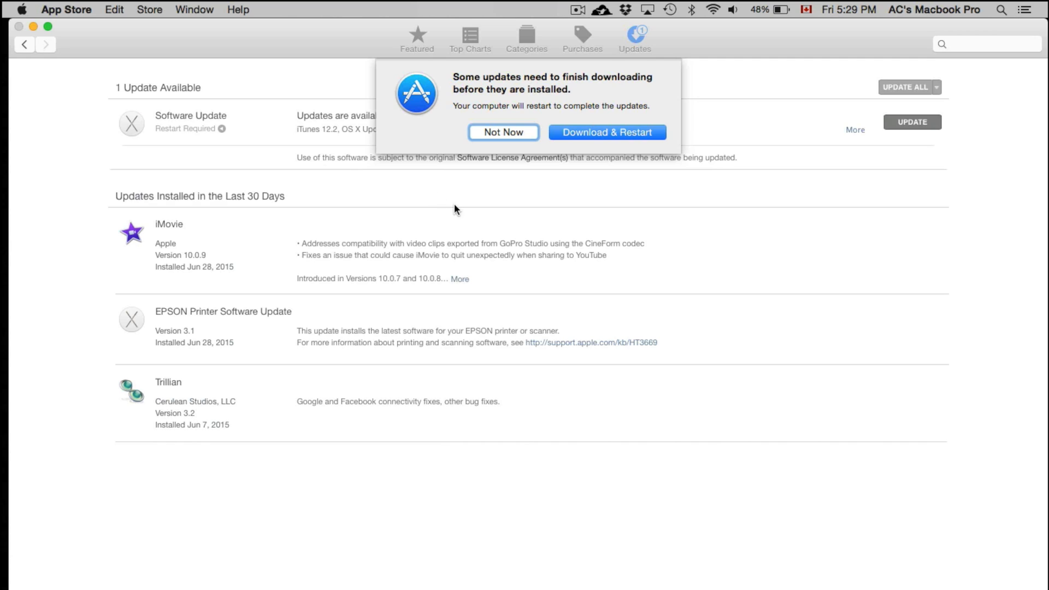